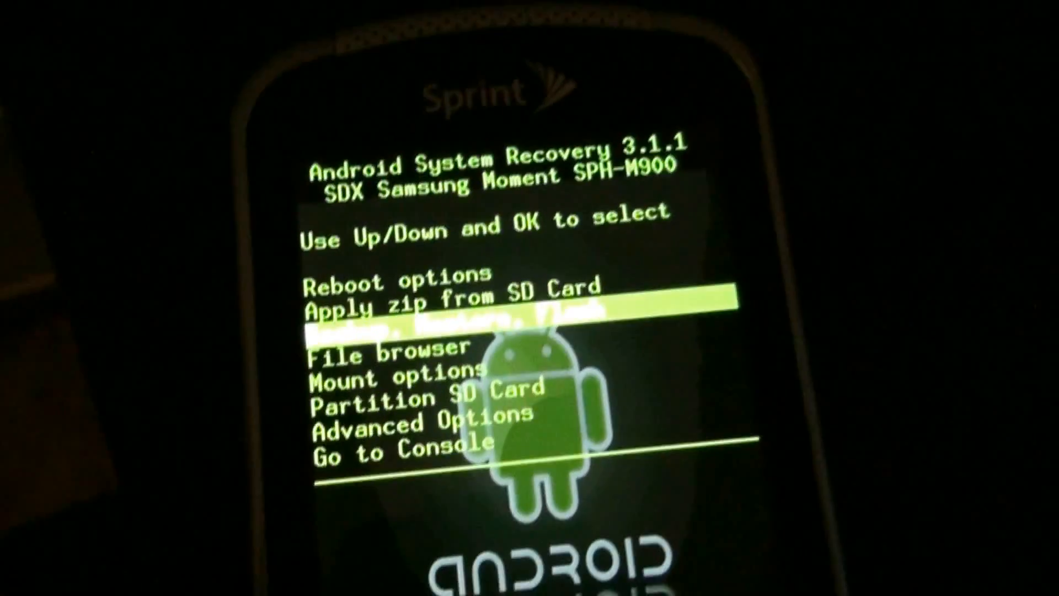
key("Up")
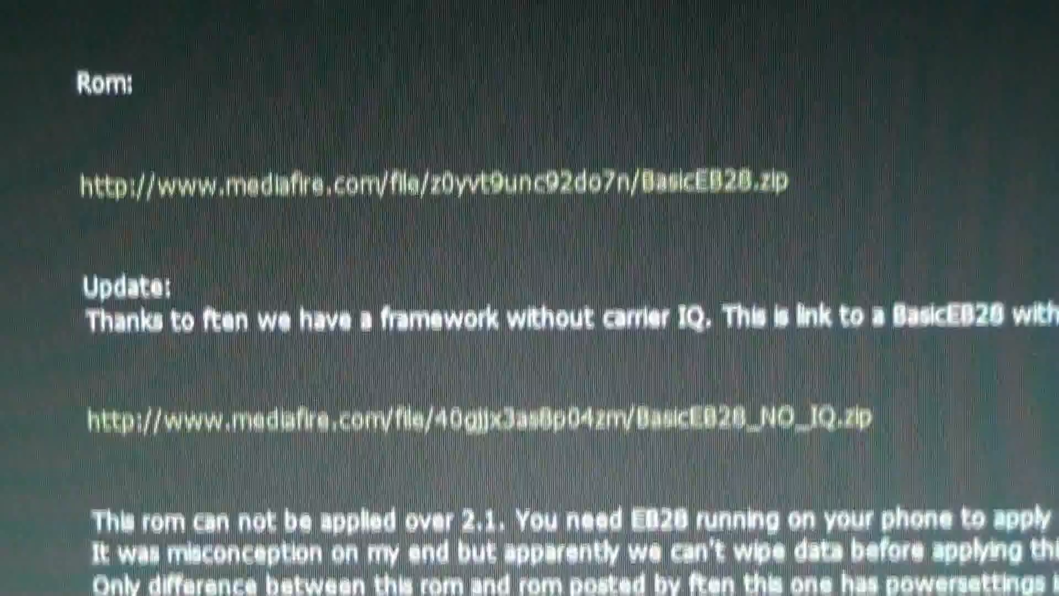
scroll("down", 3)
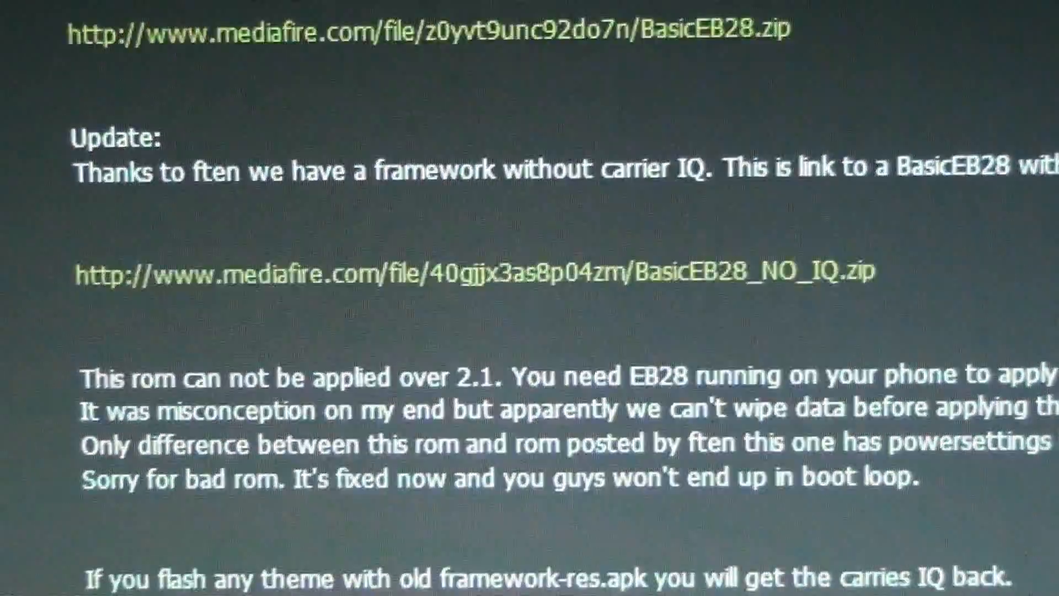
scroll("up", 3)
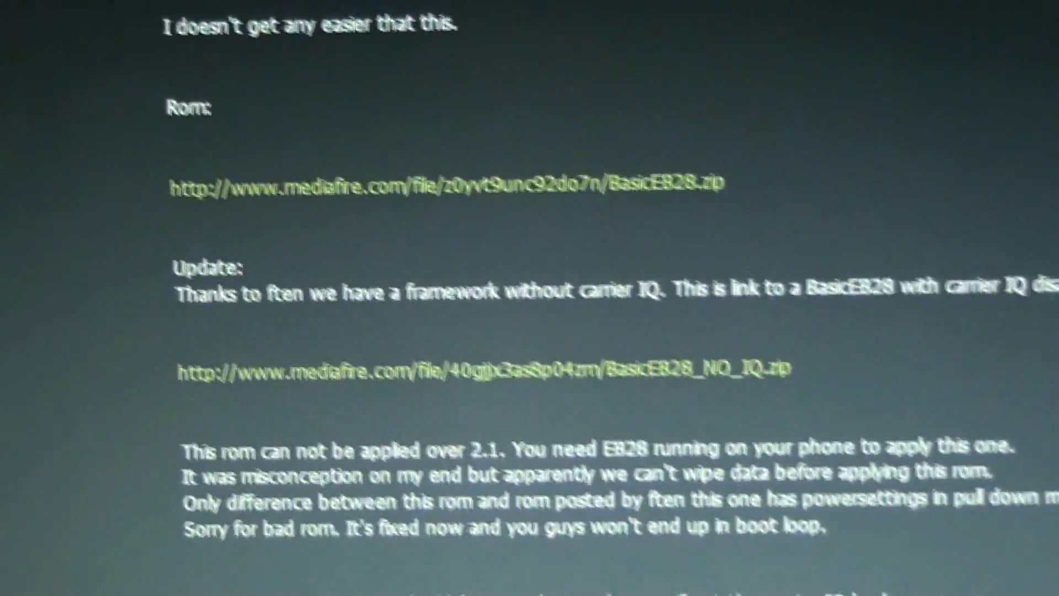